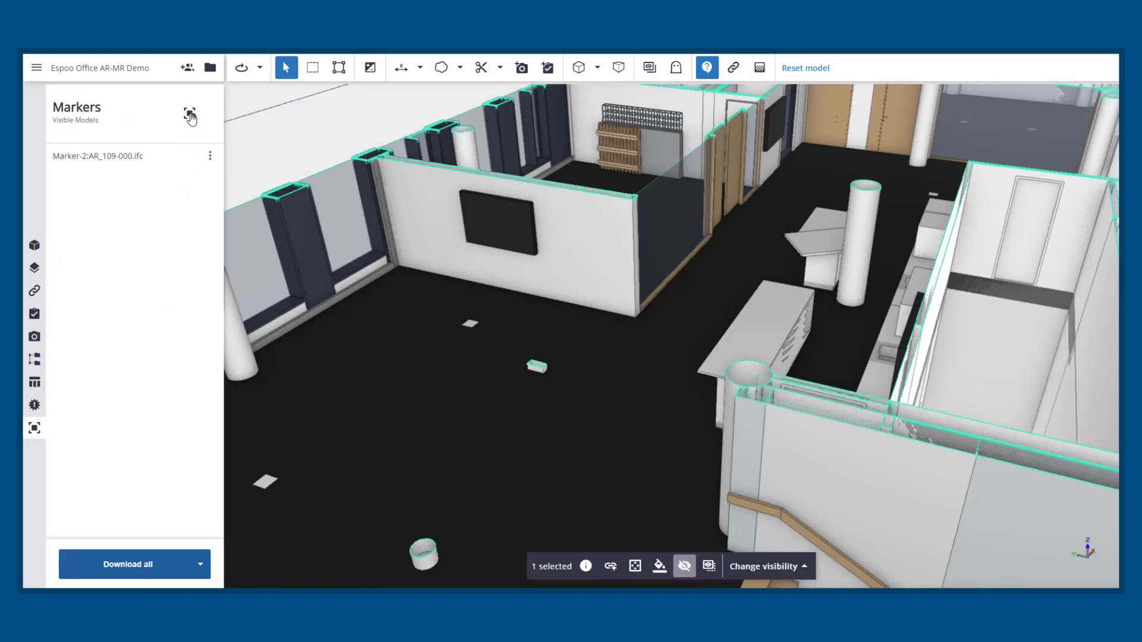
# - Start placing a new marker from the Markers panel
pyautogui.click(189, 115)
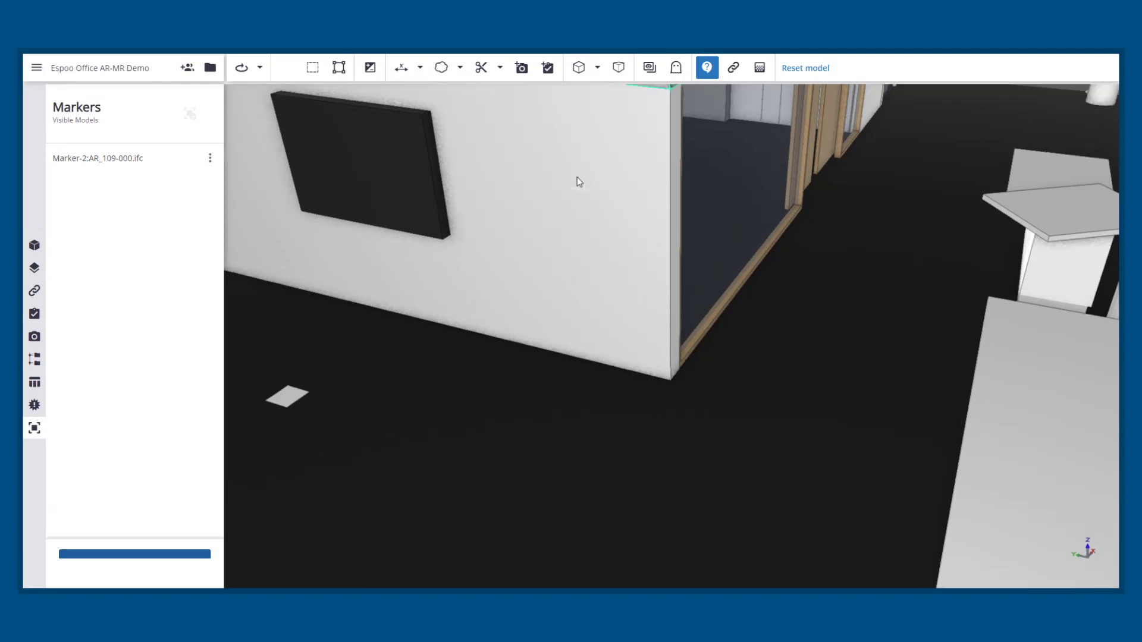
# - Place the new marker on the wall to the right of the mounted screen
pyautogui.click(284, 67)
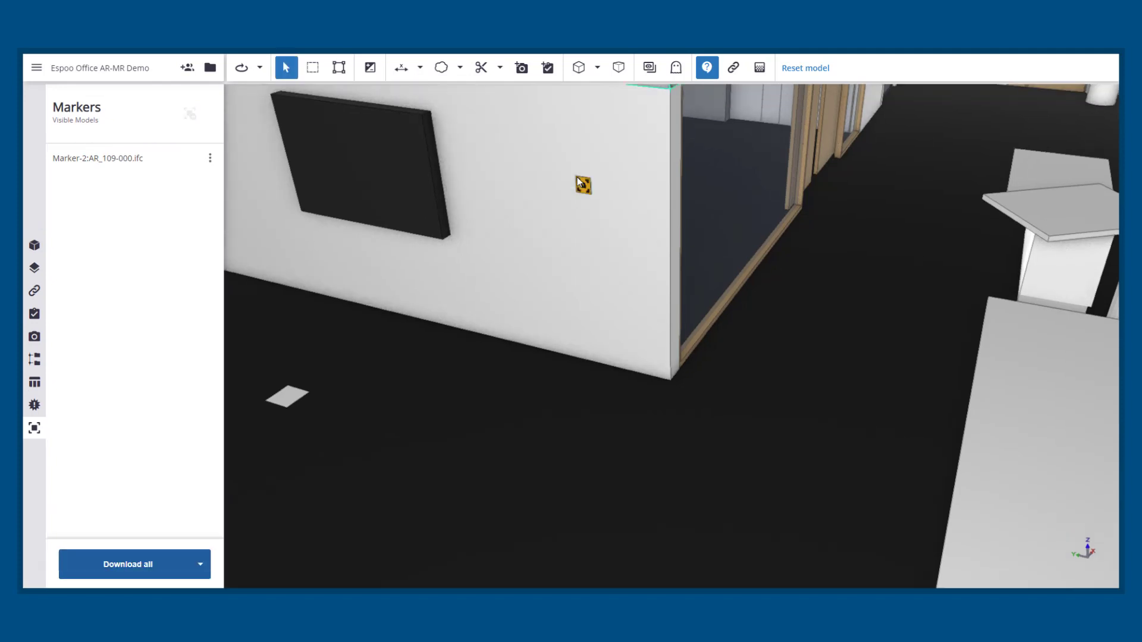
pyautogui.moveTo(573, 268)
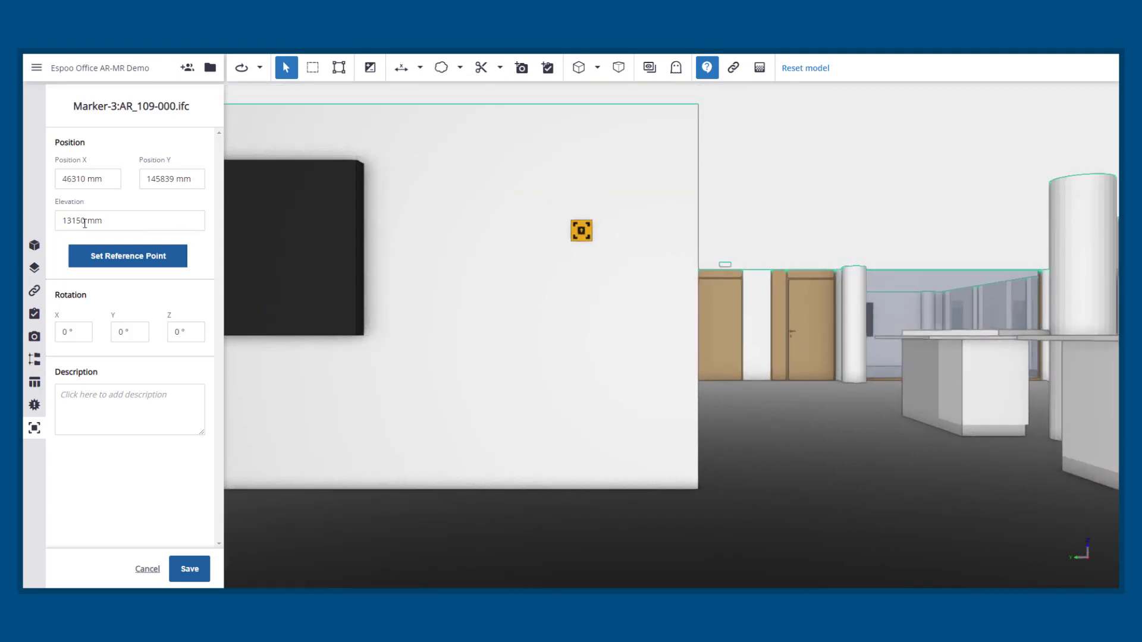
# - Edit Marker-3's Elevation value down to 13050 mm
pyautogui.doubleClick(79, 220)
pyautogui.write('13050')
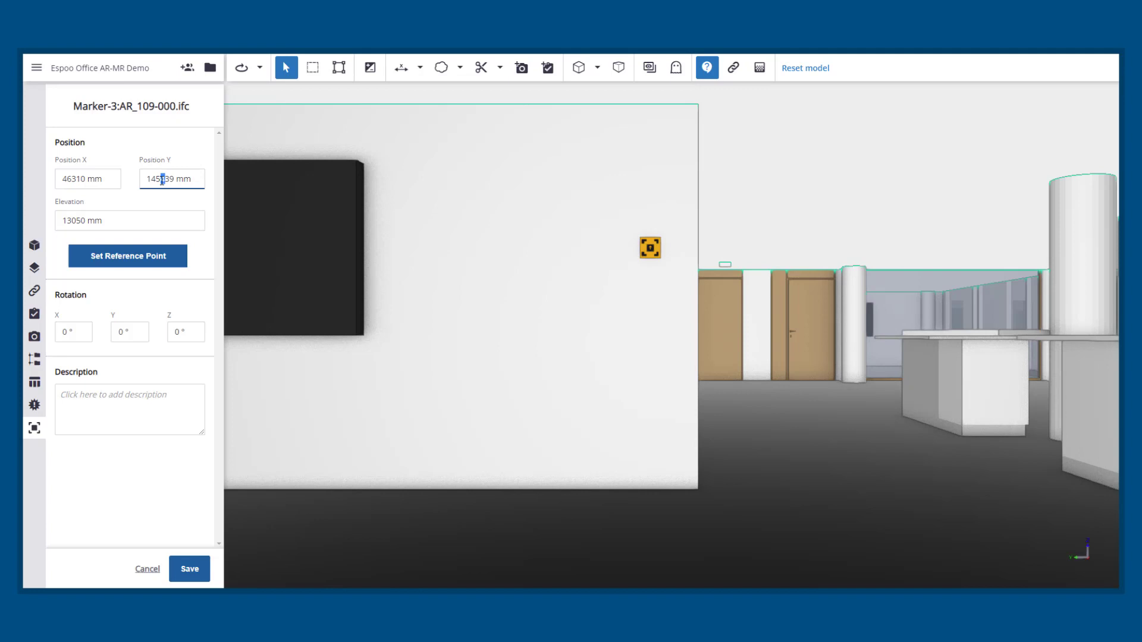
pyautogui.click(130, 220)
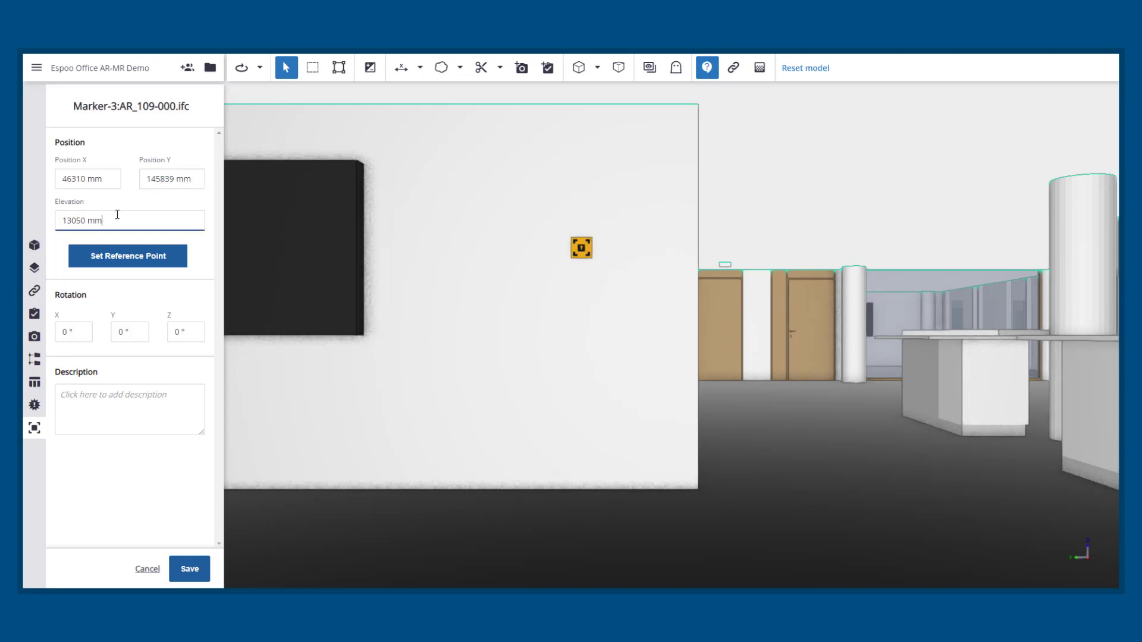
pyautogui.moveTo(127, 255)
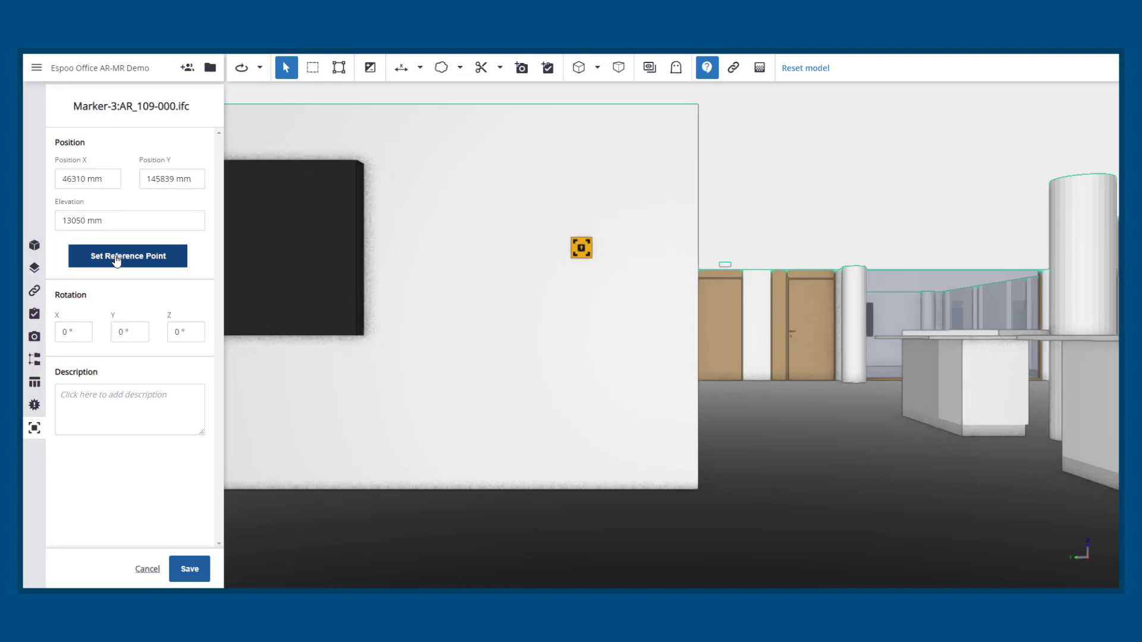
# - Pick the wall's bottom floor corner as the marker's reference point (739 mm, 1350 mm)
pyautogui.click(127, 256)
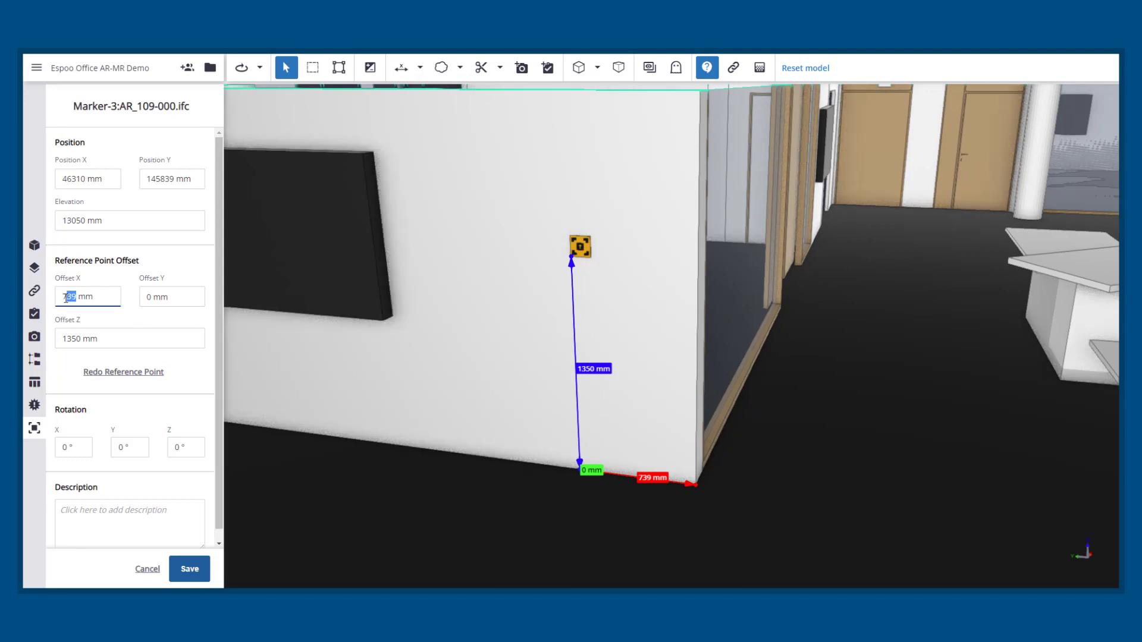
# - Set Offset X to 800 mm and Offset Z to 1500 mm, then save Marker-3
pyautogui.write('1800')
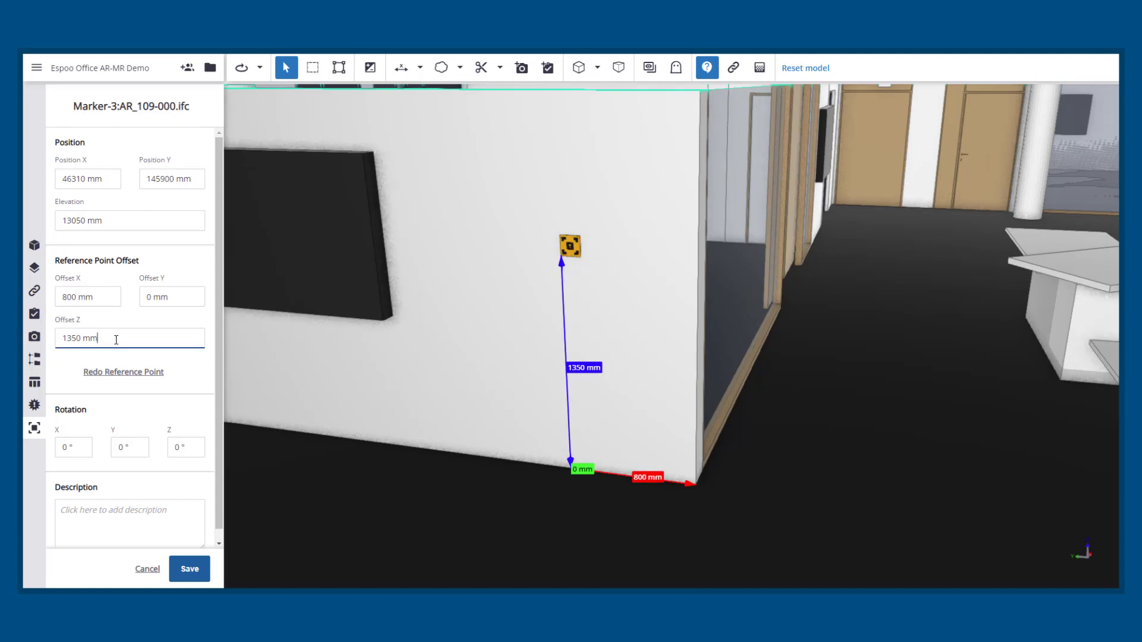
pyautogui.doubleClick(73, 338)
pyautogui.write('1500')
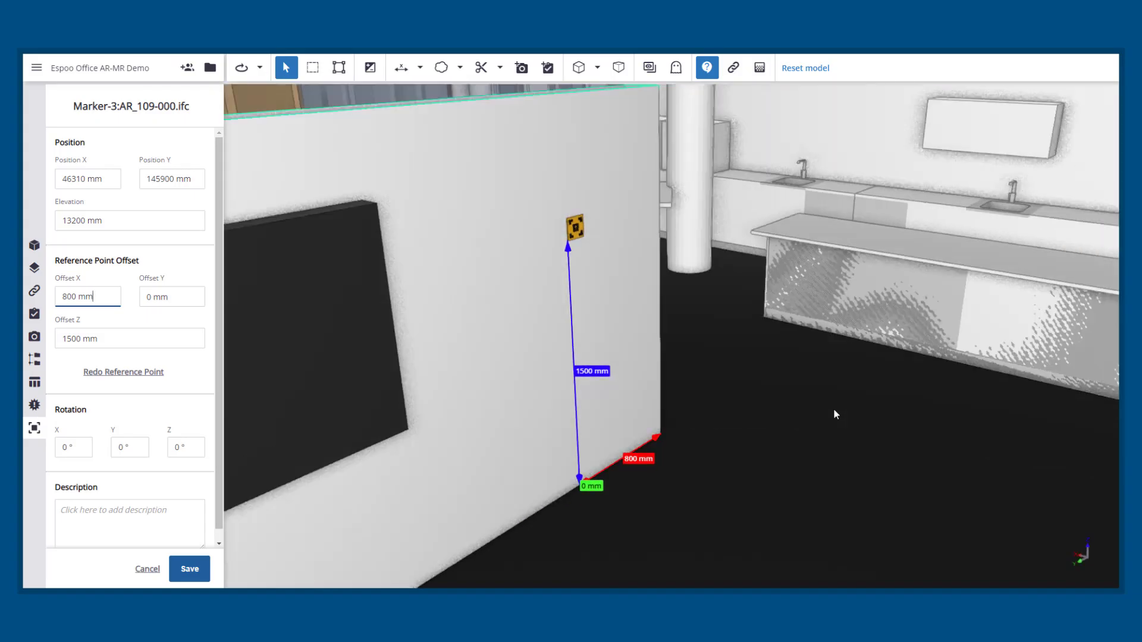
pyautogui.click(189, 568)
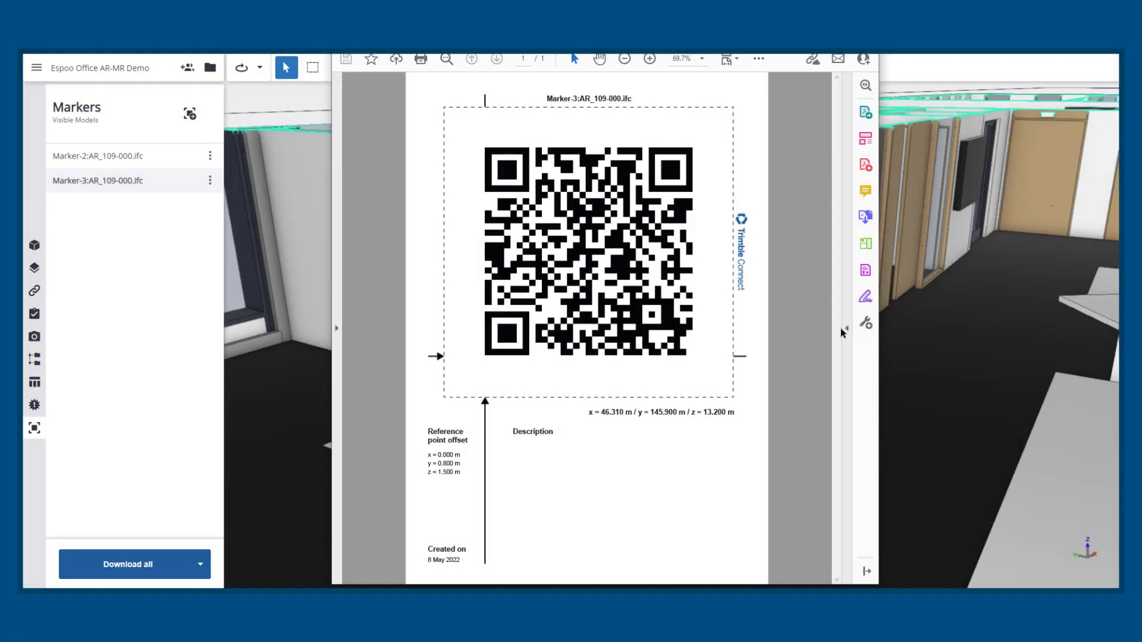